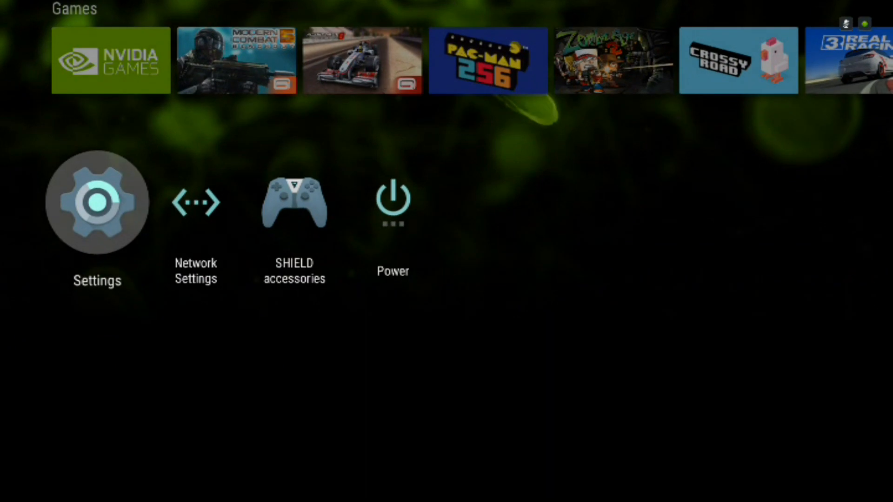
Step: Reach Security & restrictions in the SHIELD's device Settings list
left_click(96, 203)
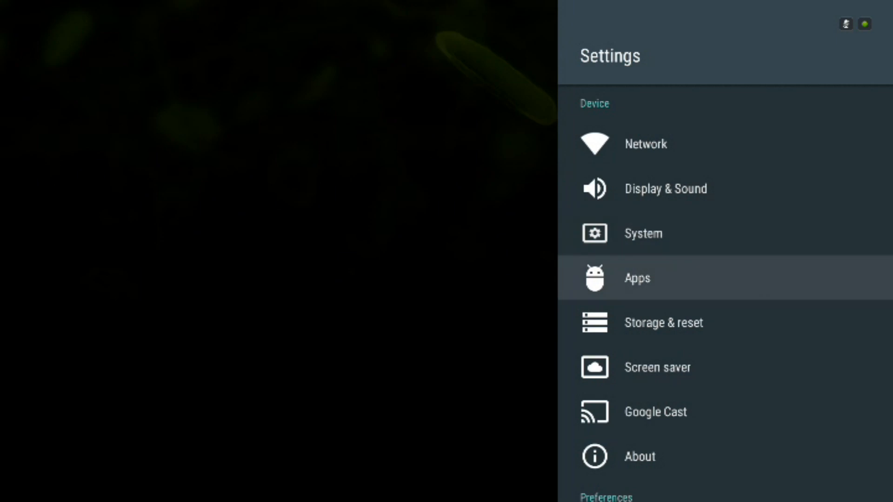
scroll("down", 3)
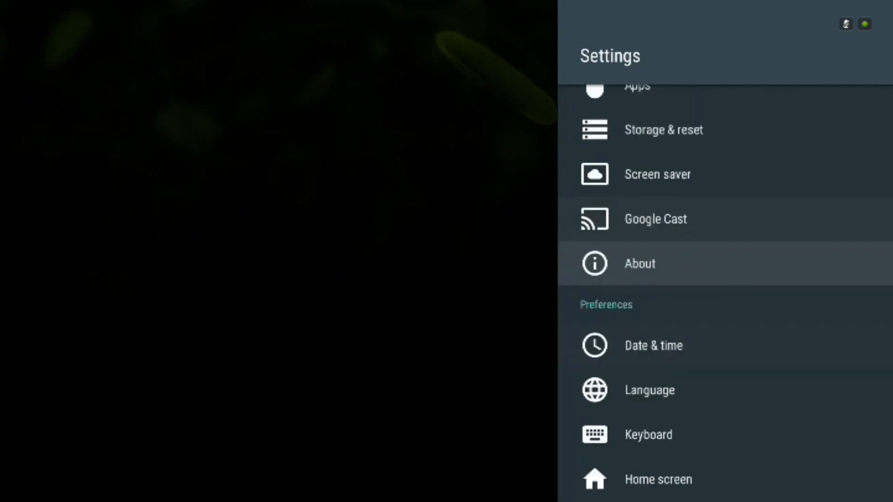
scroll("down", 3)
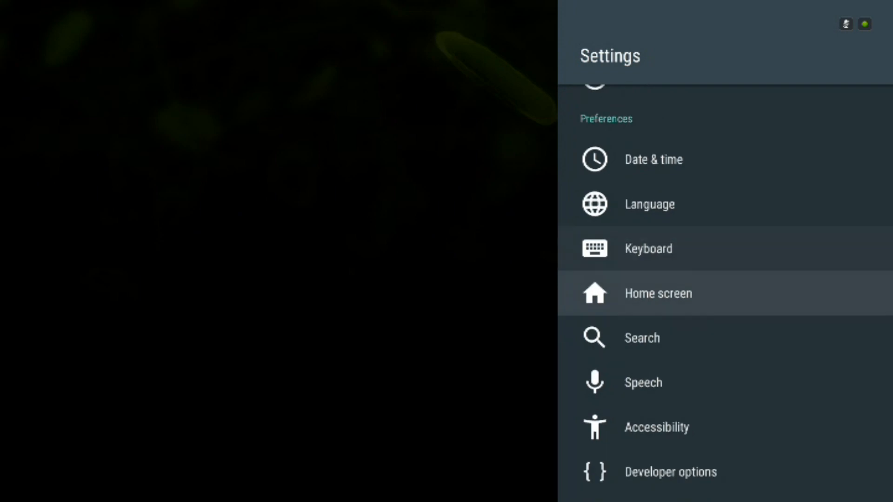
scroll("down", 3)
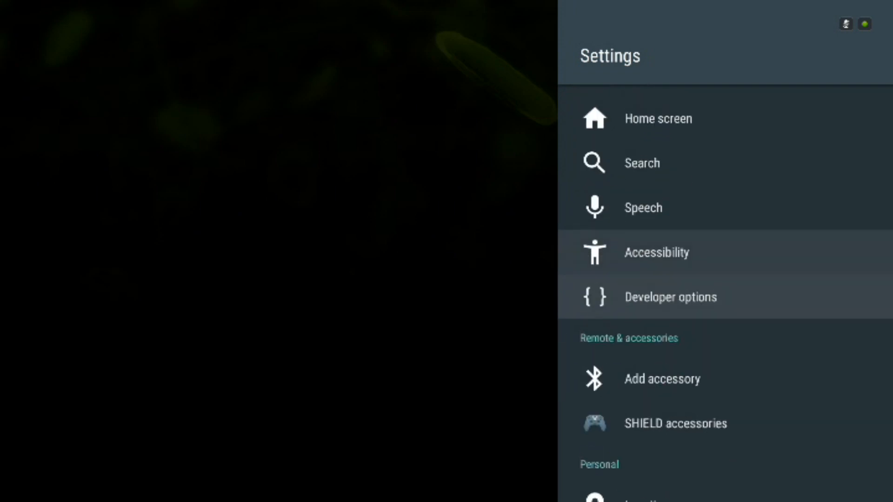
scroll("down", 3)
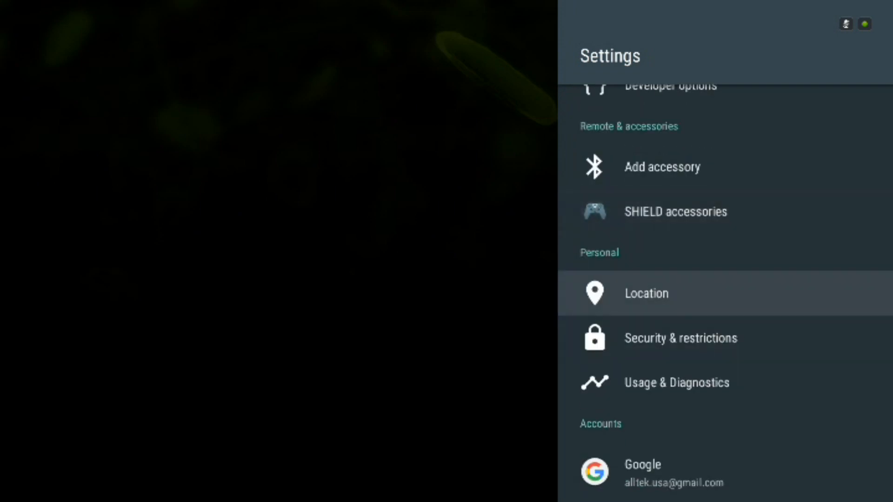
scroll("down", 3)
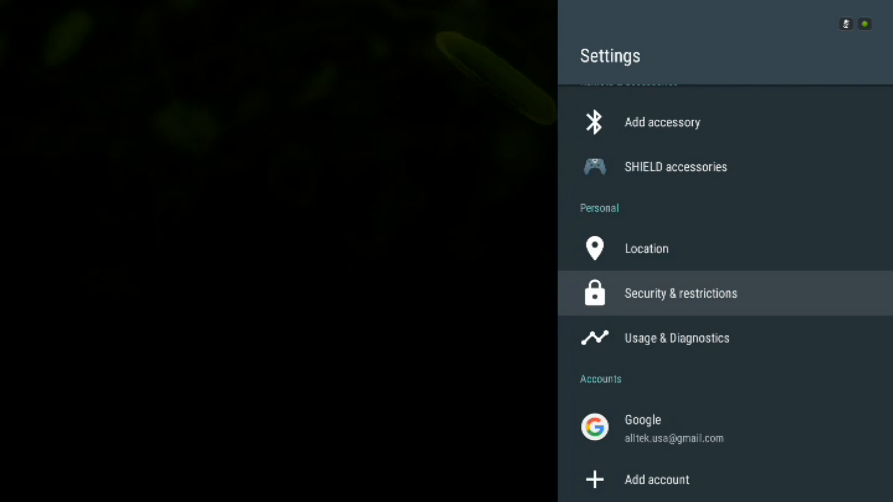
left_click(681, 293)
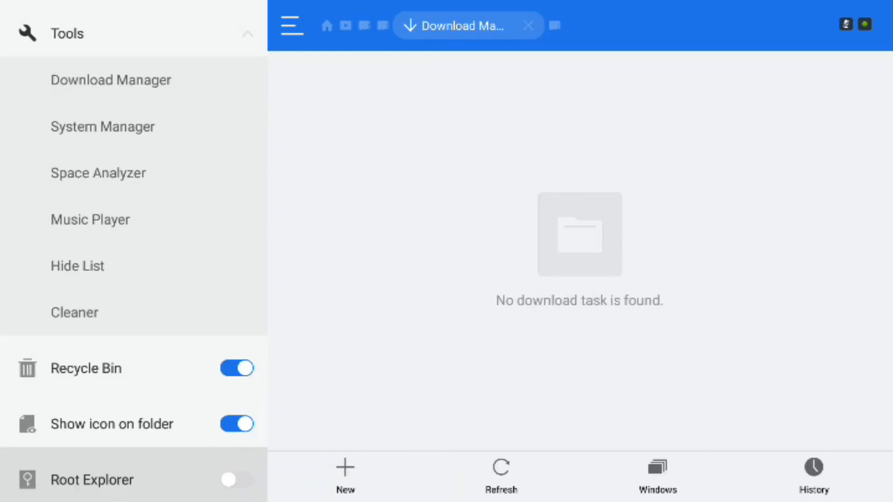
Step: Start adding a new Favorite shortcut from the side menu
scroll("down", 3)
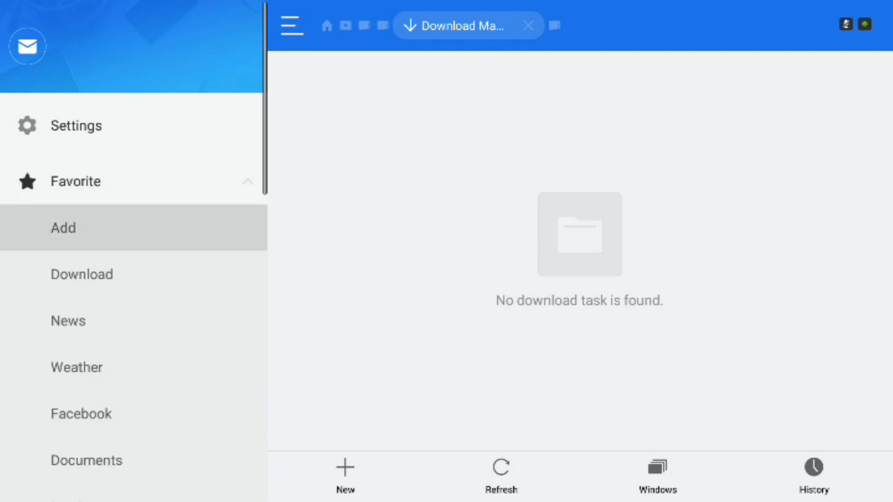
left_click(63, 228)
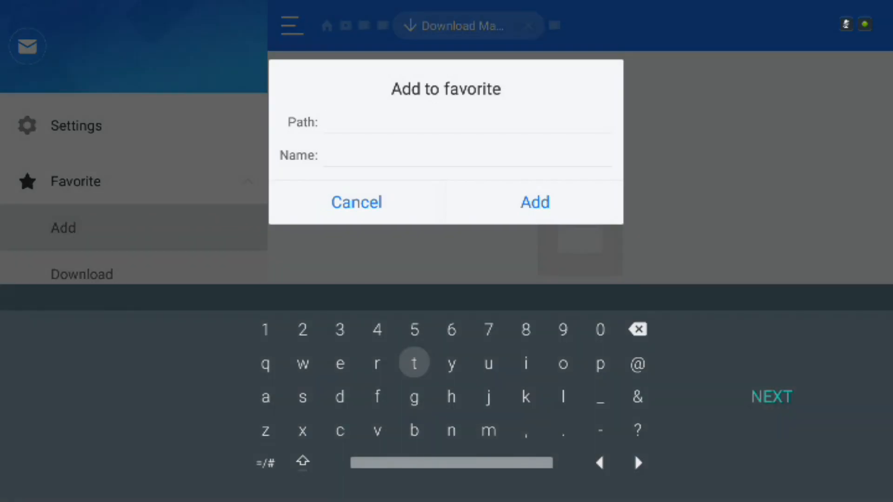
left_click(468, 122)
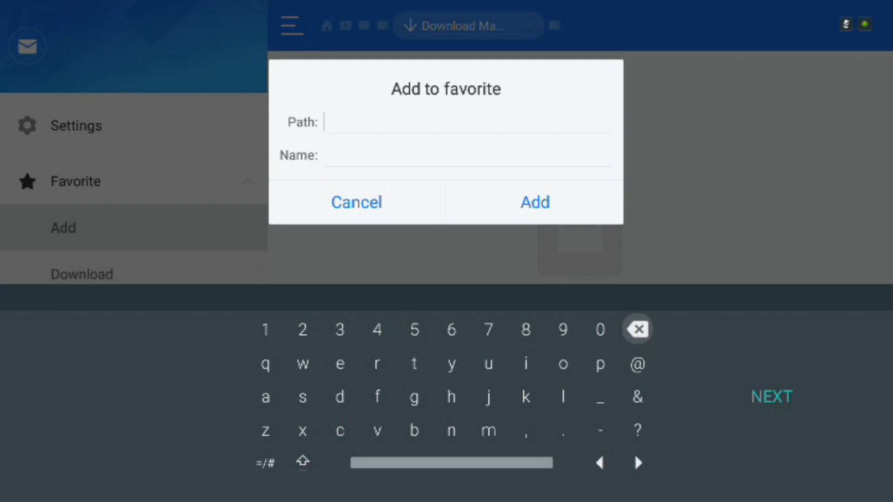
type("htt")
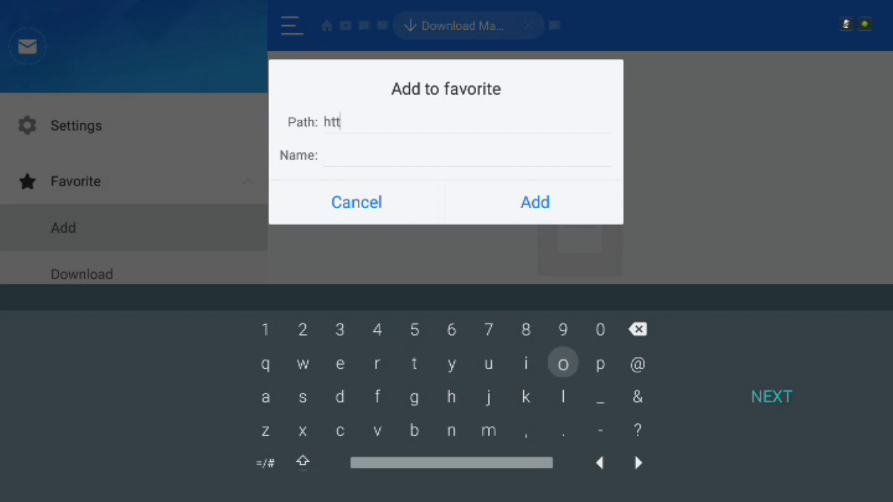
type("p")
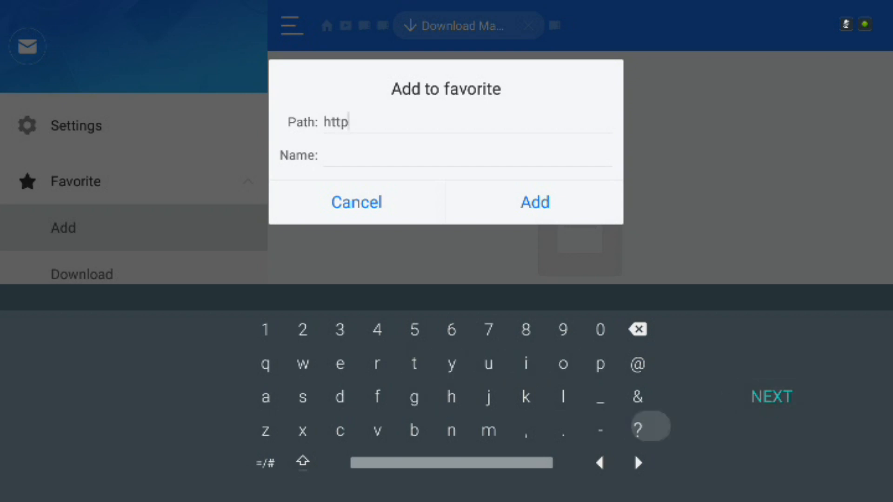
left_click(265, 463)
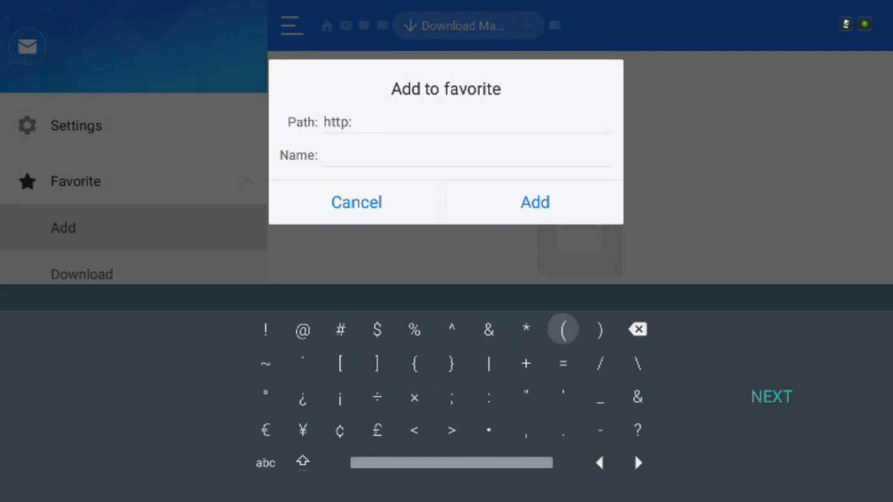
type("//goo")
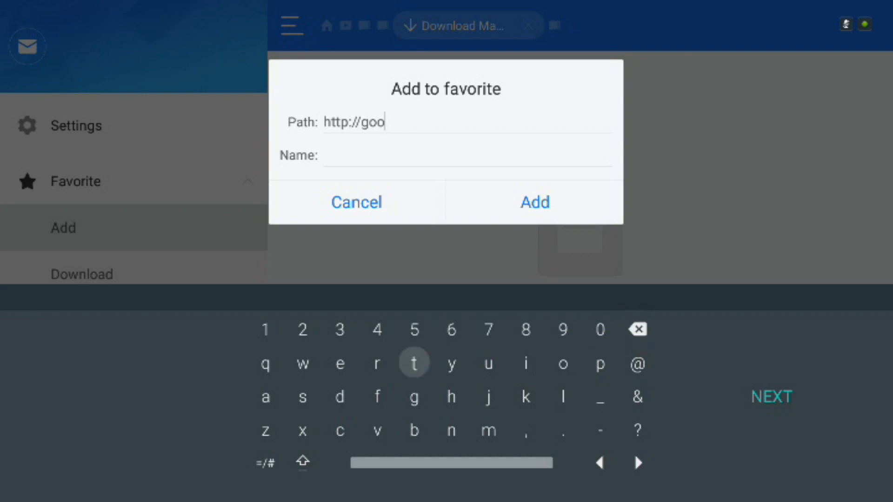
type("gle.com")
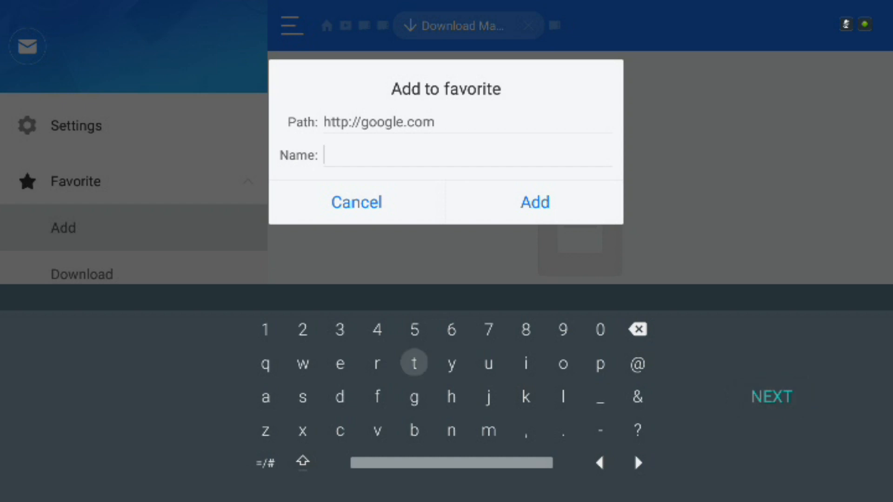
left_click(414, 397)
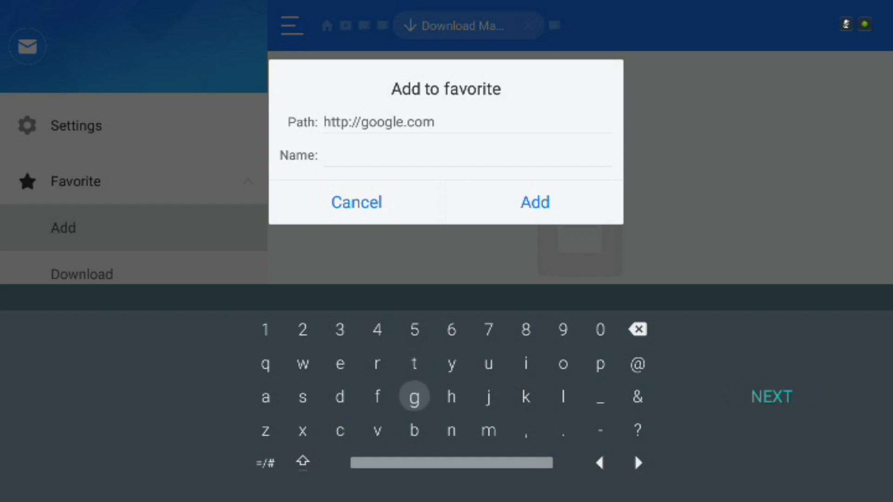
left_click(414, 397)
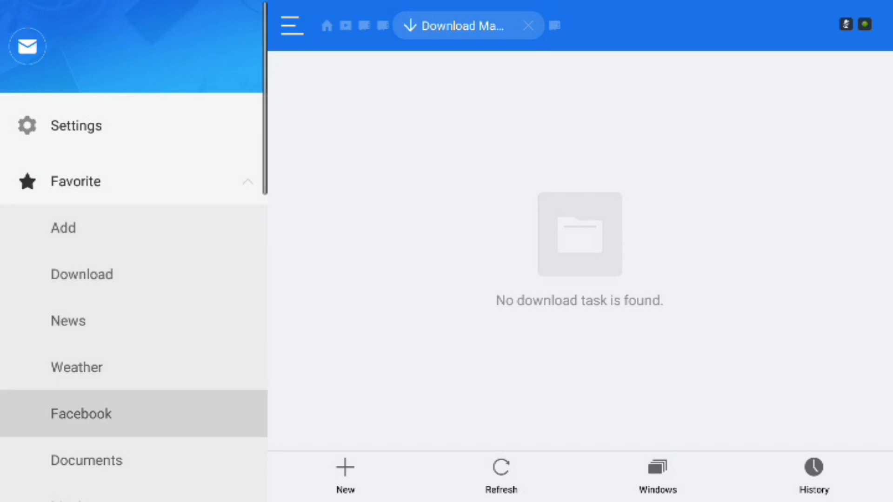
Step: Scroll through the Favorite section now listing the saved Google shortcut
scroll("down", 3)
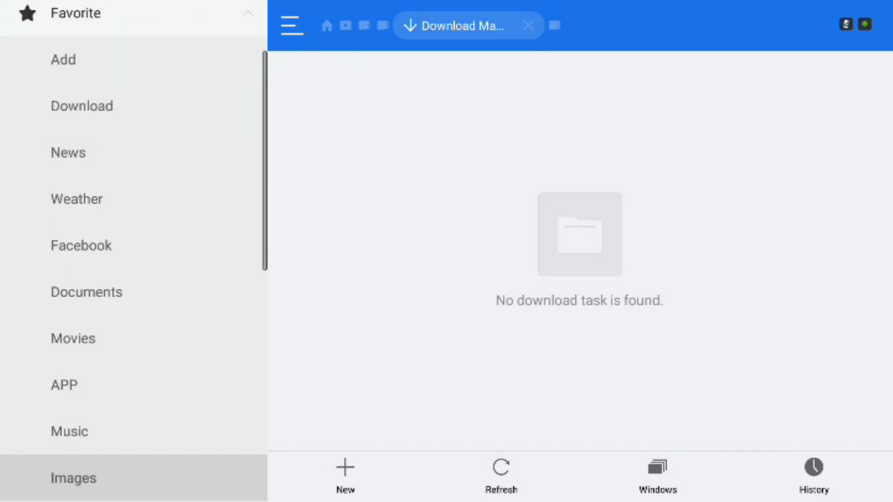
scroll("down", 3)
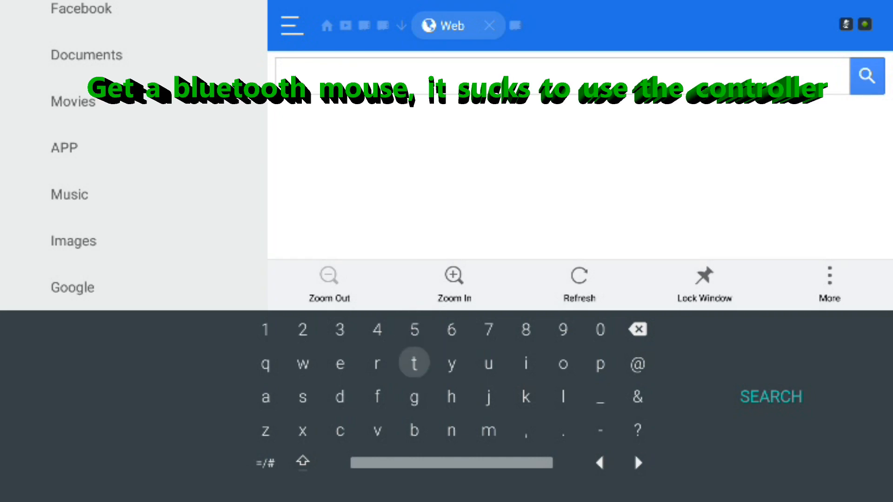
Step: Search Google for 'youtube' via the matching suggestion
left_click(302, 397)
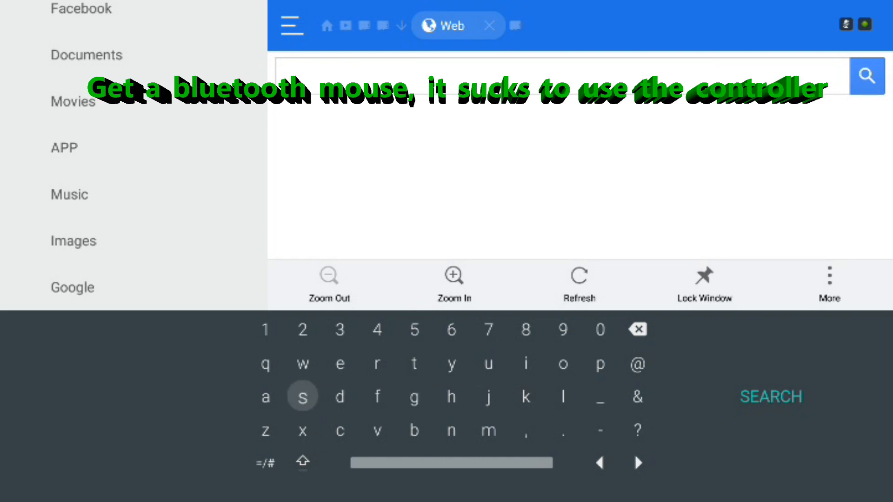
left_click(451, 364)
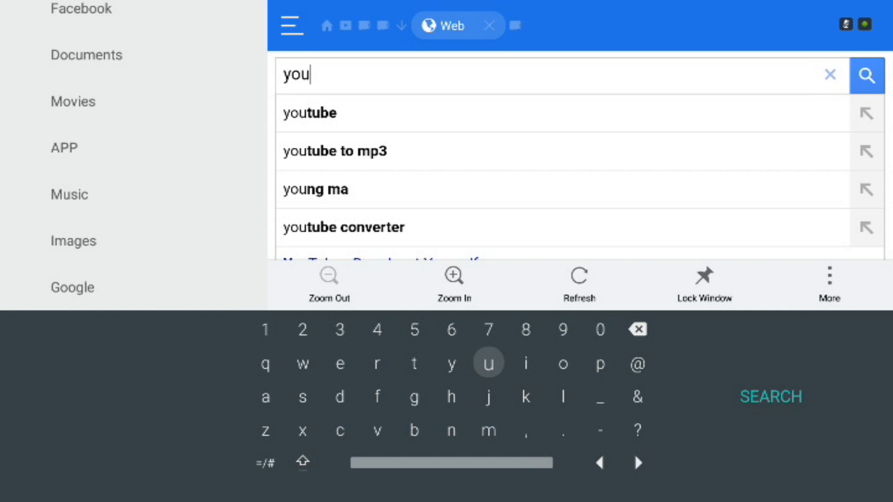
type("tuv")
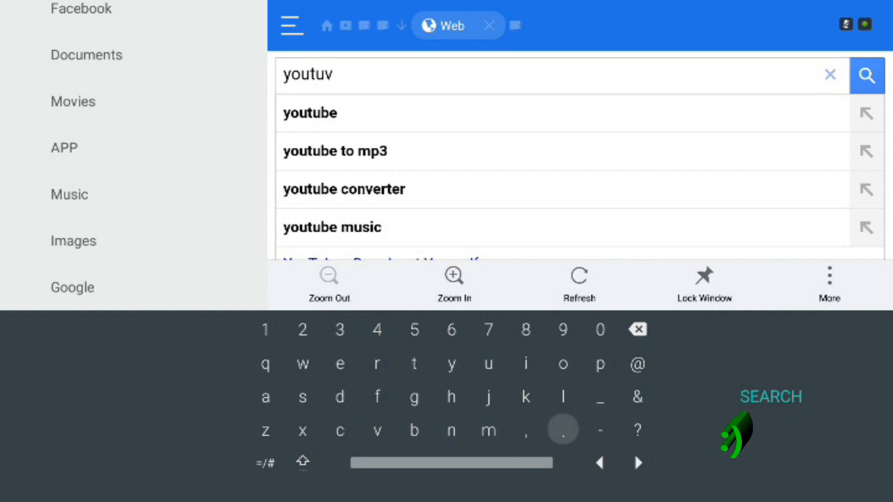
left_click(637, 330)
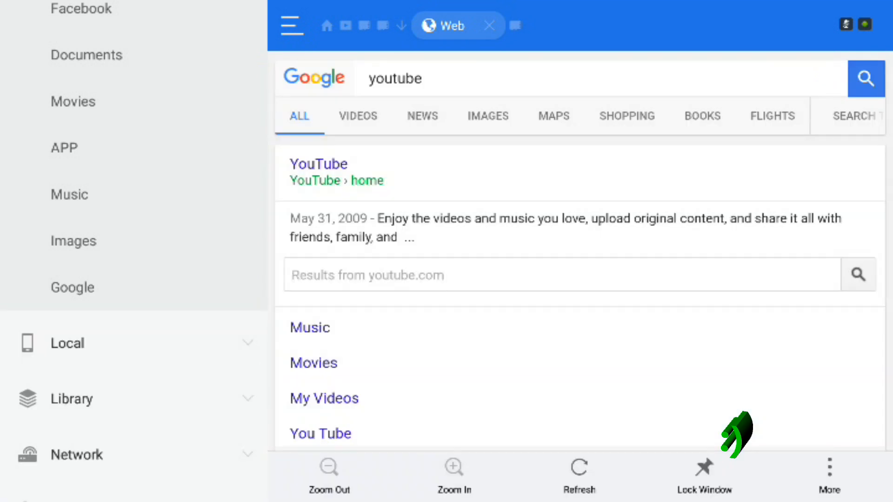
Step: Open the top YouTube result from the Google results page
left_click(319, 172)
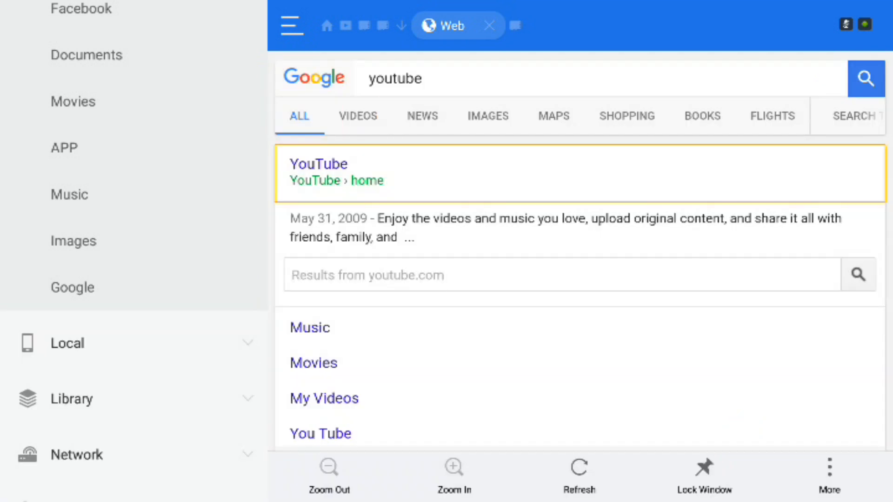
left_click(319, 164)
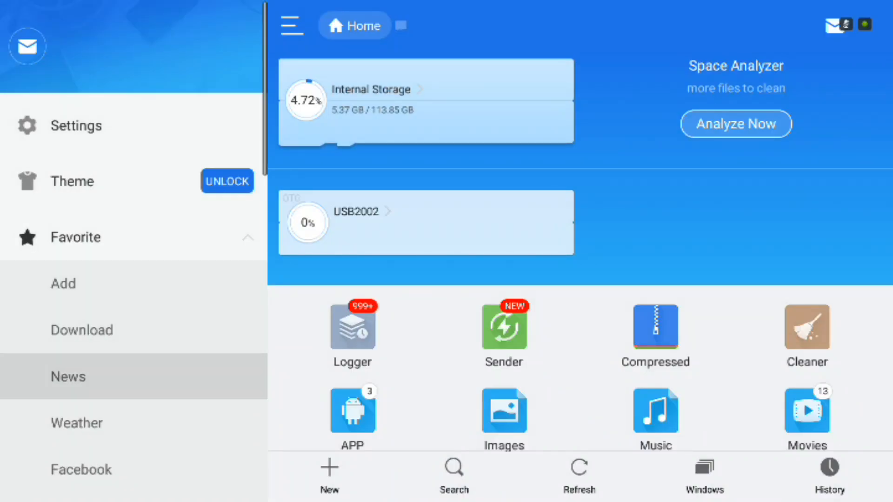
Step: Reach the search box on the Google page opened from the favorite
scroll("down", 3)
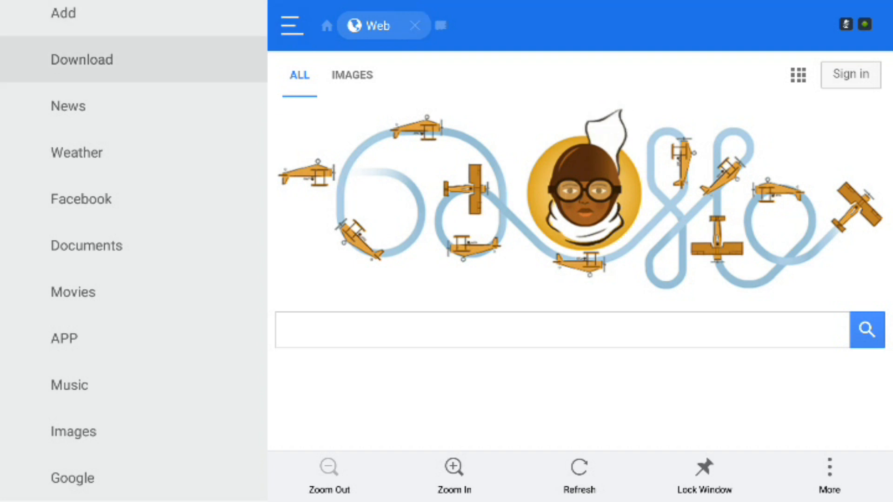
scroll("down", 3)
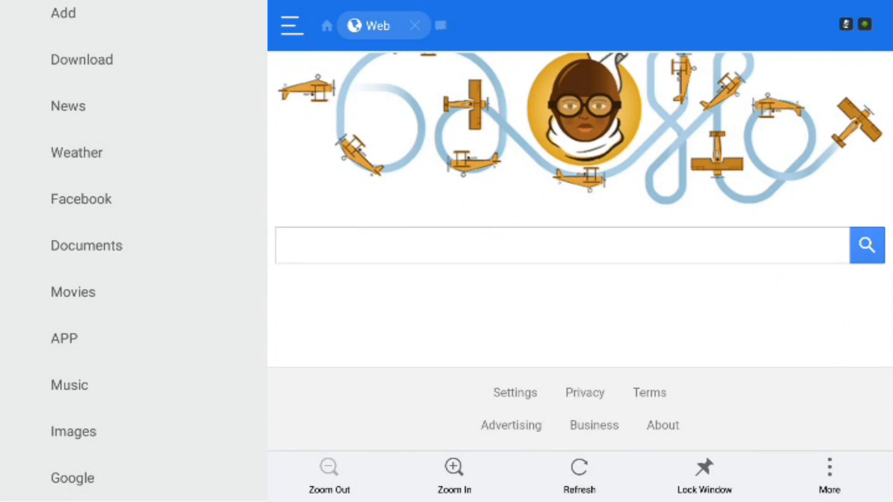
left_click(561, 246)
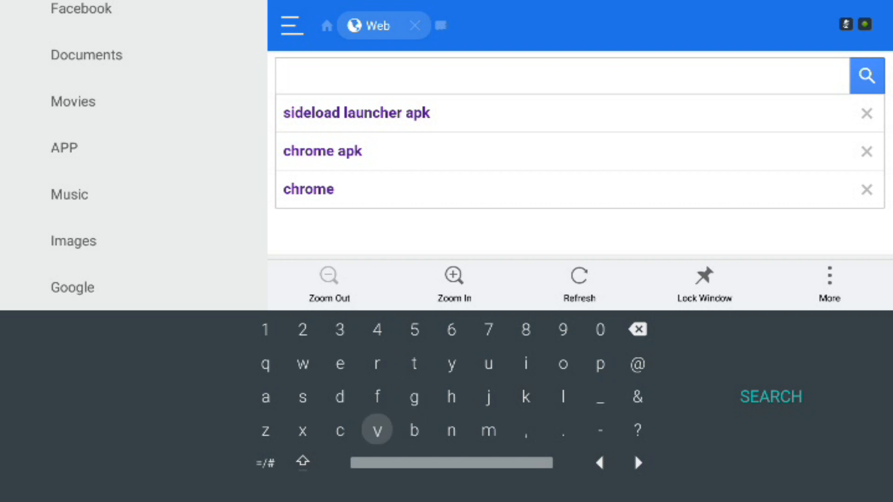
Step: Search Google for 'chrome apk'
type("chrome")
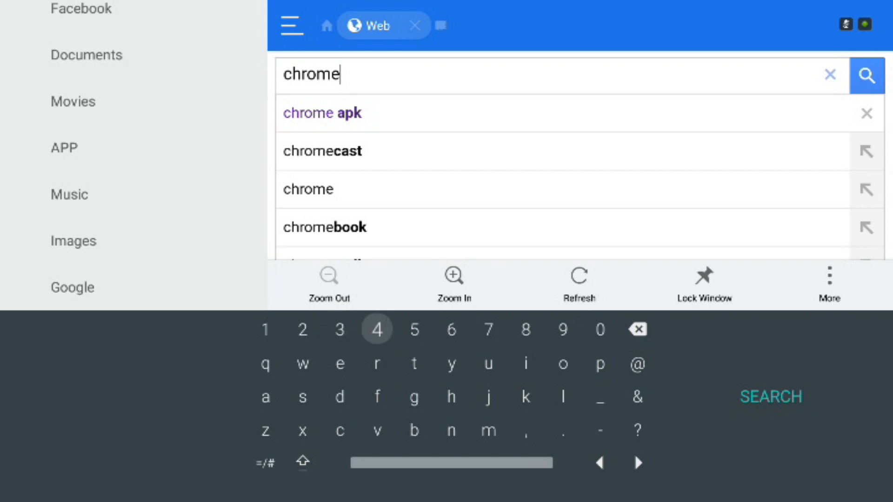
key("space")
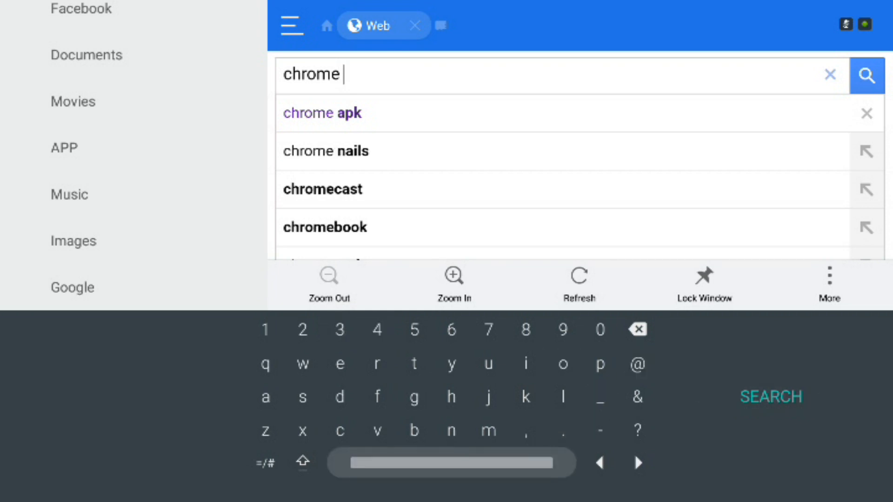
left_click(265, 396)
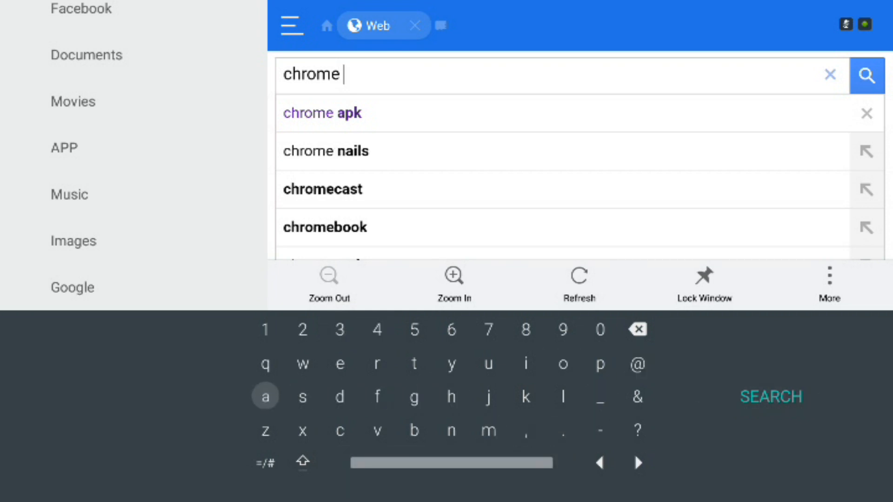
type("apk")
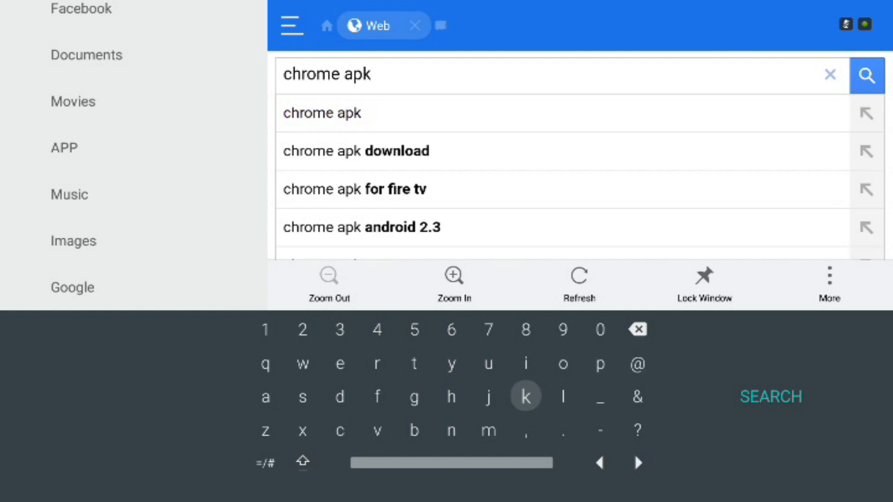
left_click(866, 74)
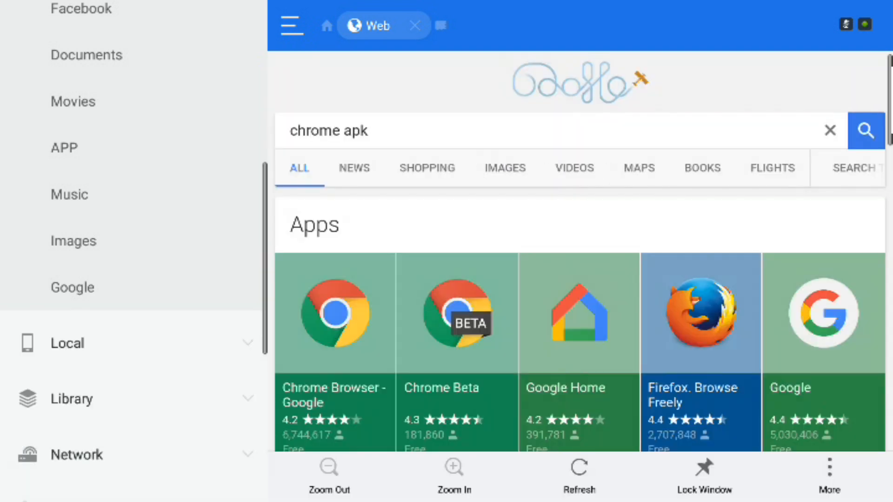
Step: Open the APKMirror 'Chrome Browser 55.0.2883.91' result
scroll("down", 3)
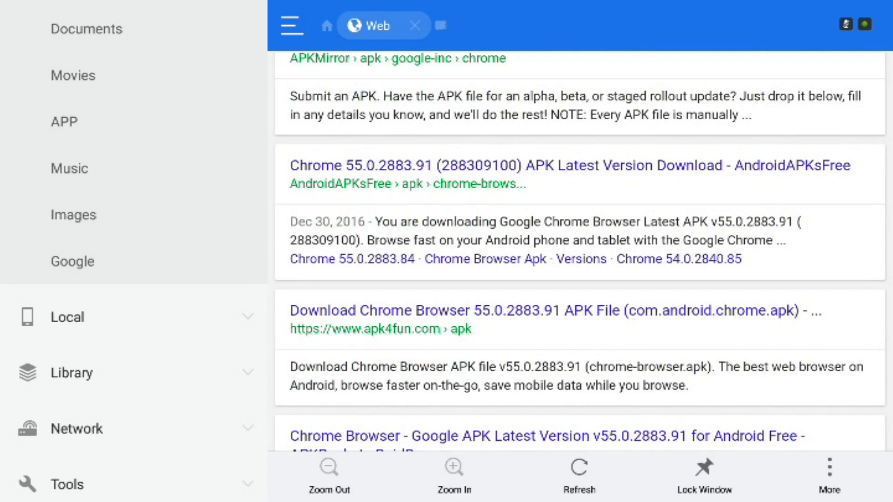
scroll("down", 3)
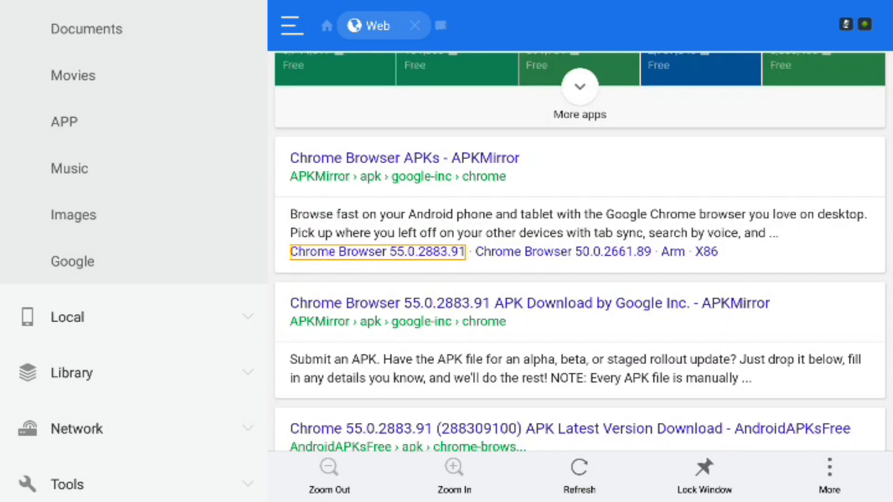
left_click(377, 252)
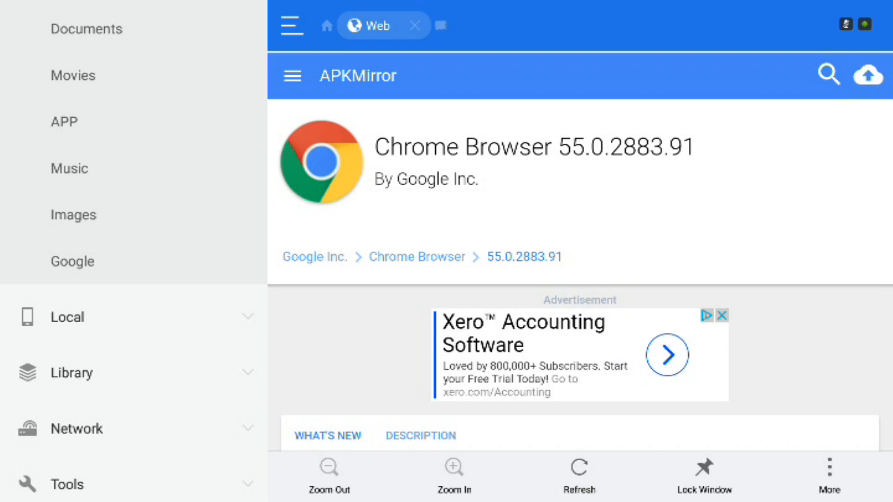
Step: Open variant 288309102, the arm build for Android 7.0+
scroll("down", 3)
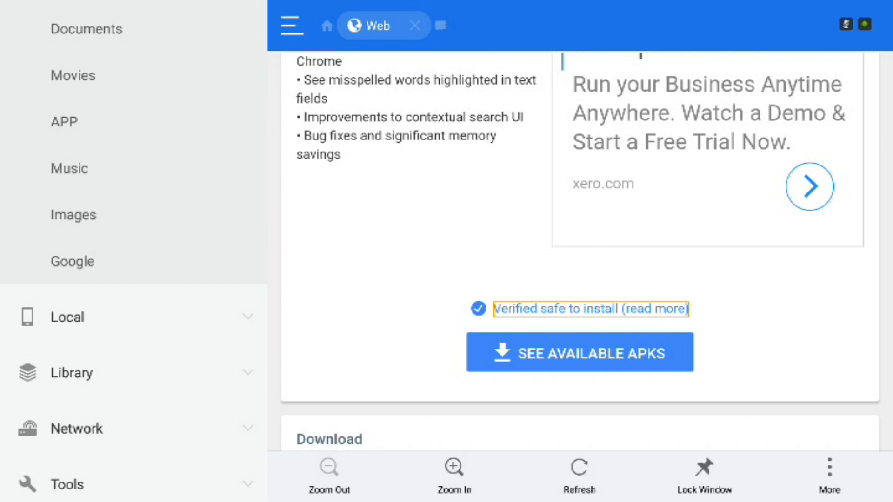
scroll("down", 3)
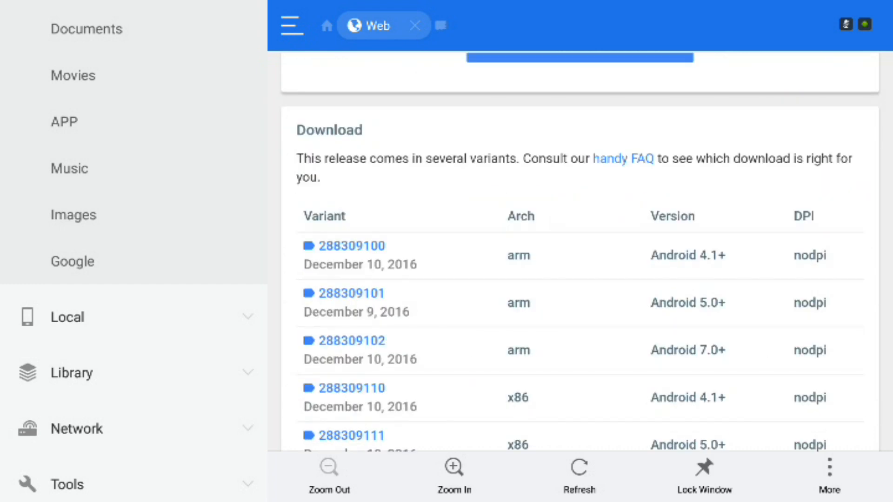
left_click(344, 293)
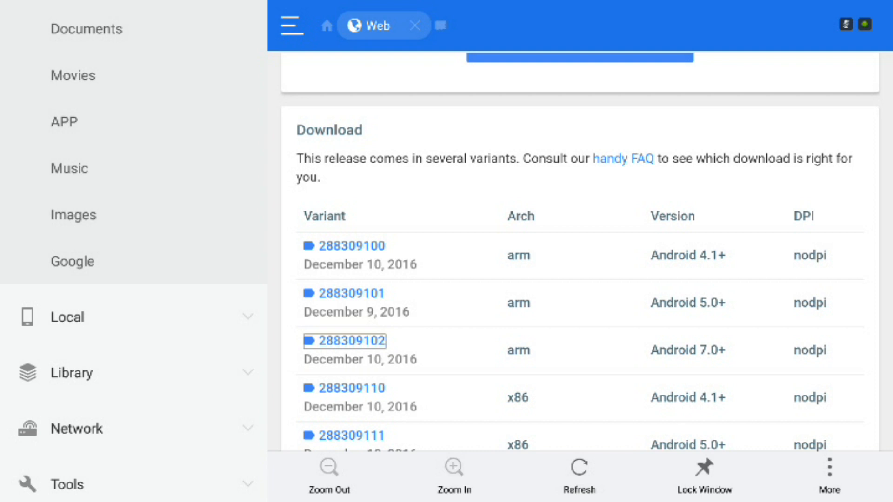
left_click(344, 341)
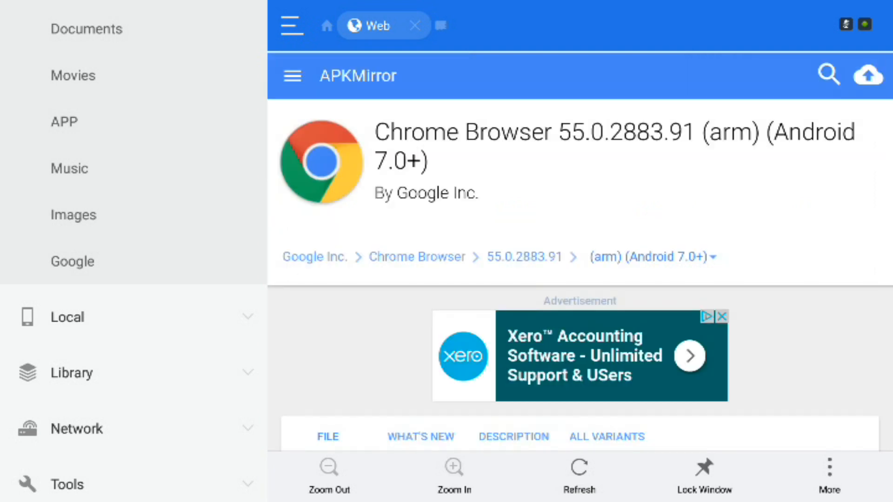
Step: Download the Chrome arm APK into the Download folder via DOWNLOAD APK
scroll("down", 3)
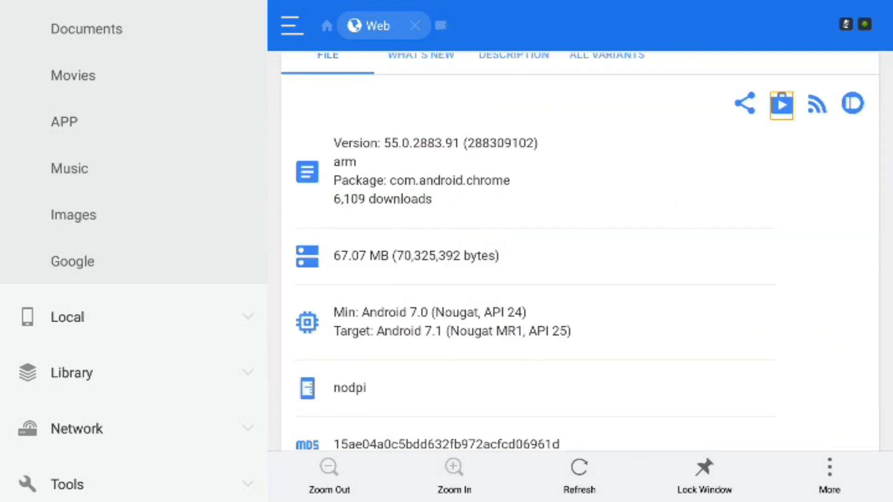
scroll("down", 3)
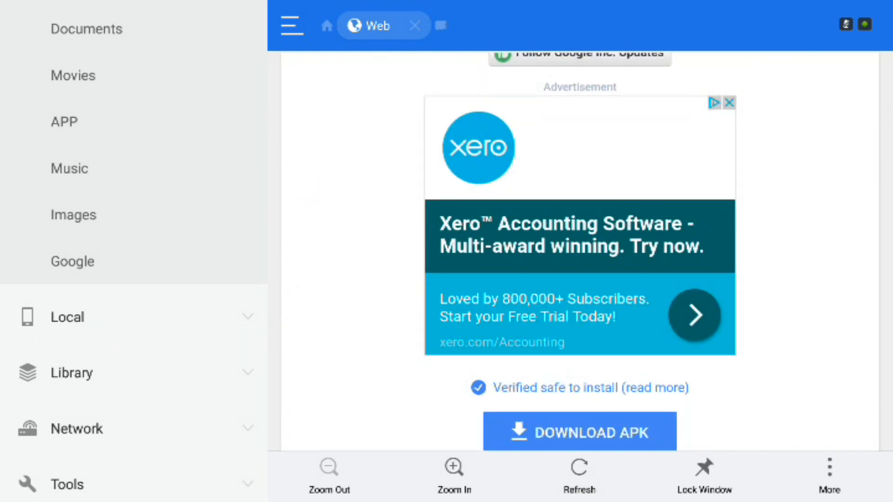
scroll("down", 3)
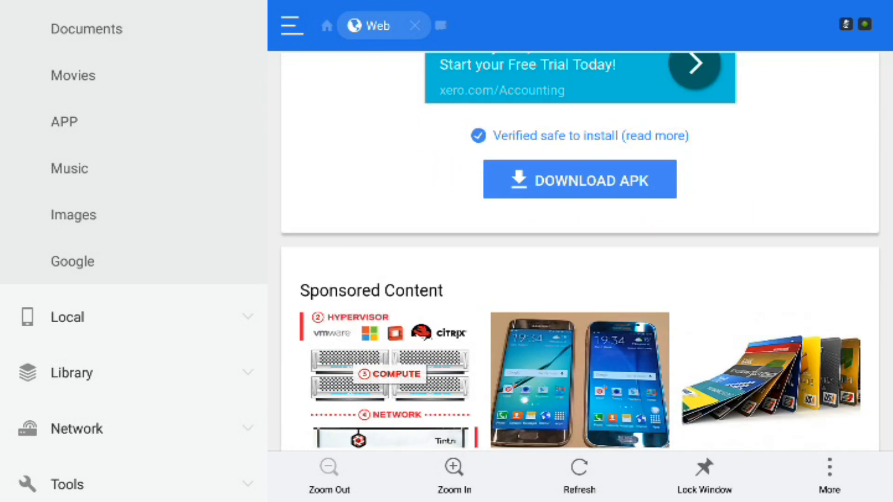
left_click(579, 180)
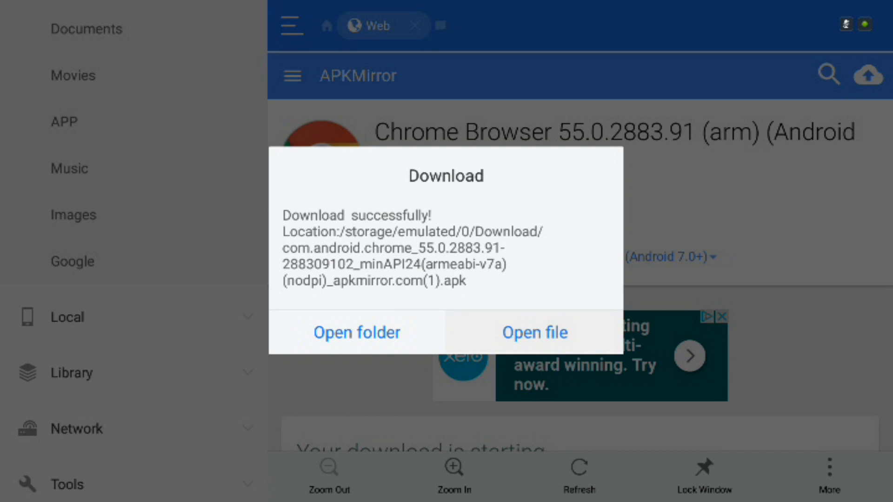
left_click(534, 332)
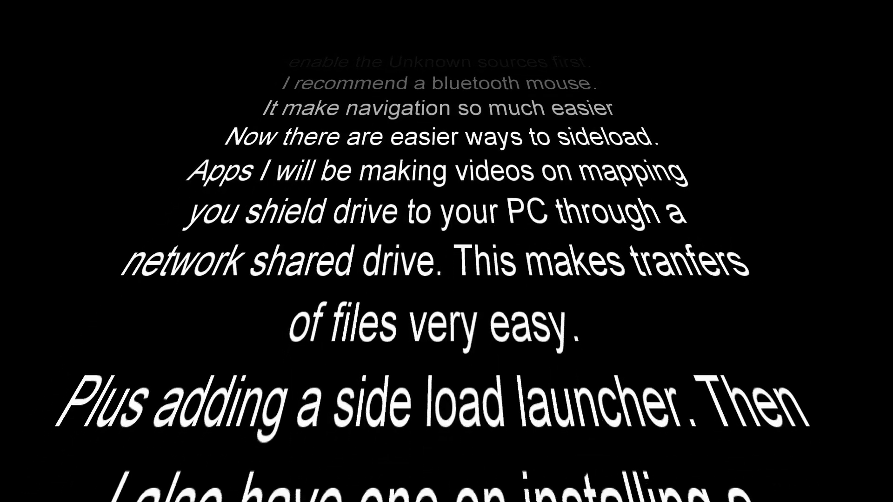
scroll("down", 3)
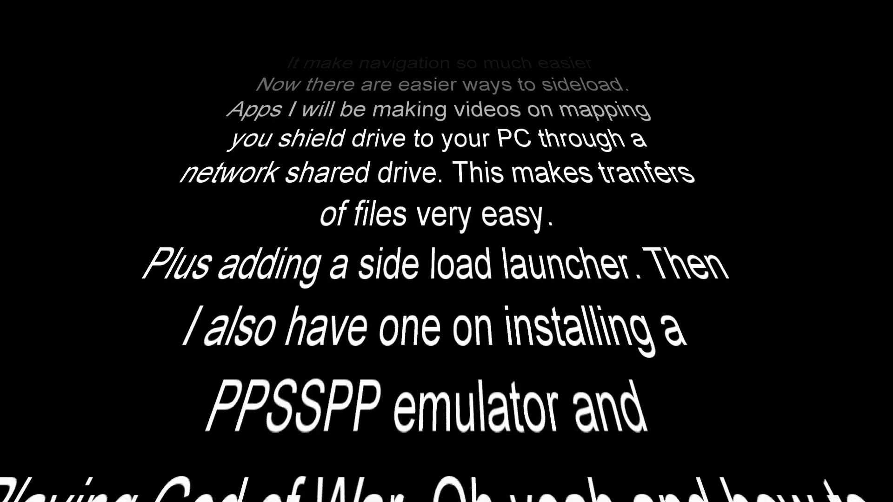
scroll("up", 3)
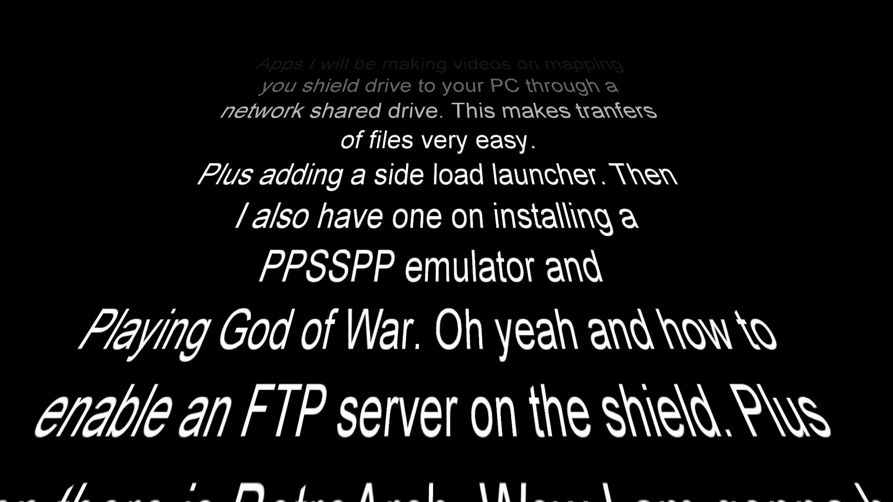
scroll("up", 3)
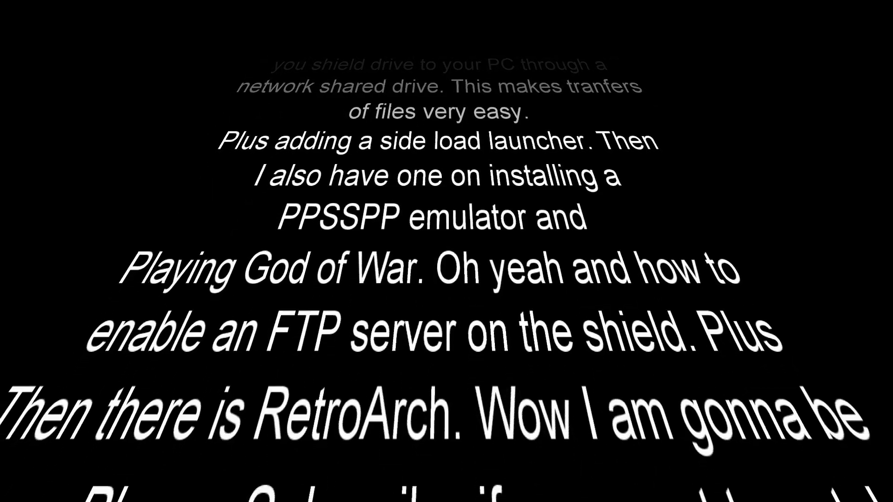